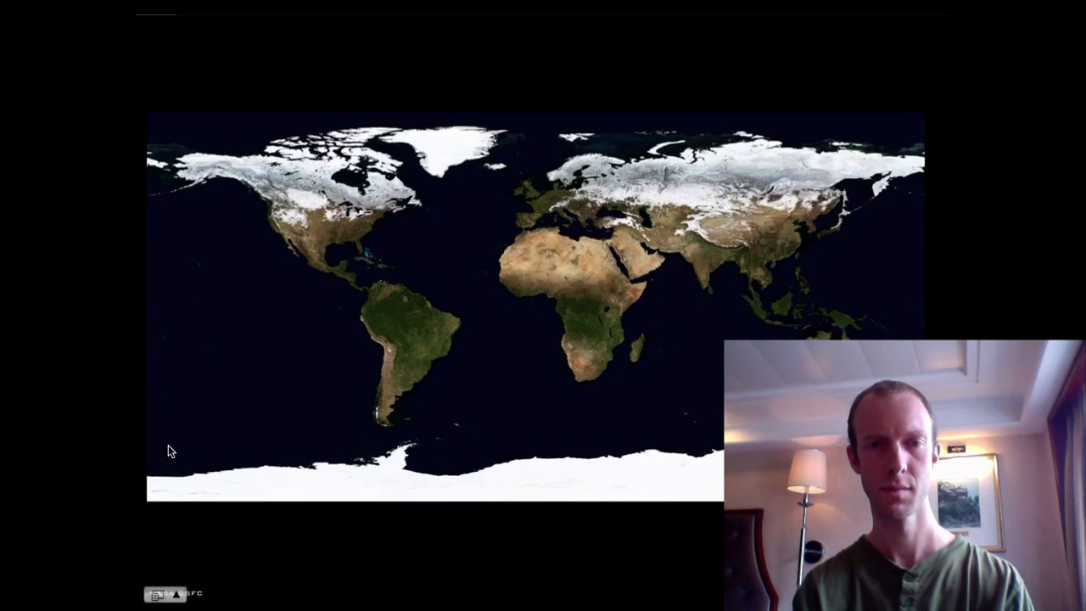
pyautogui.moveTo(193, 457)
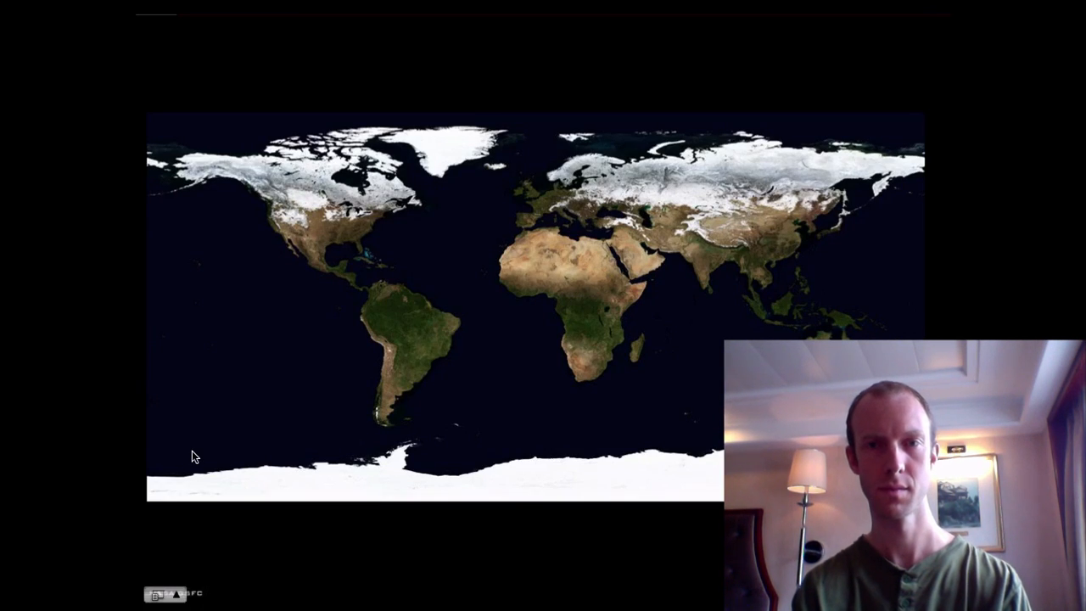
pyautogui.moveTo(287, 485)
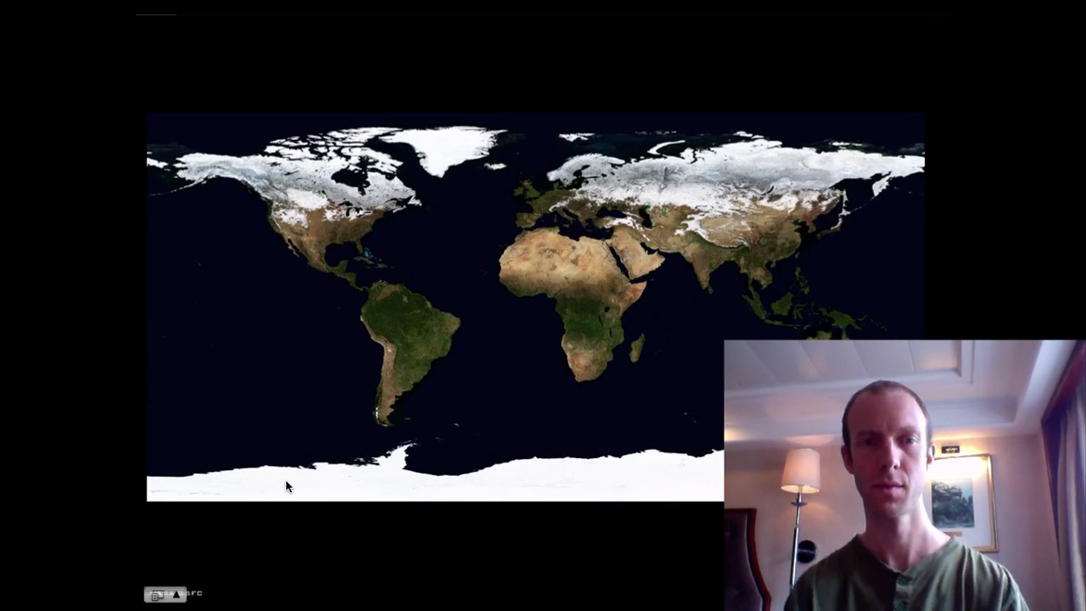